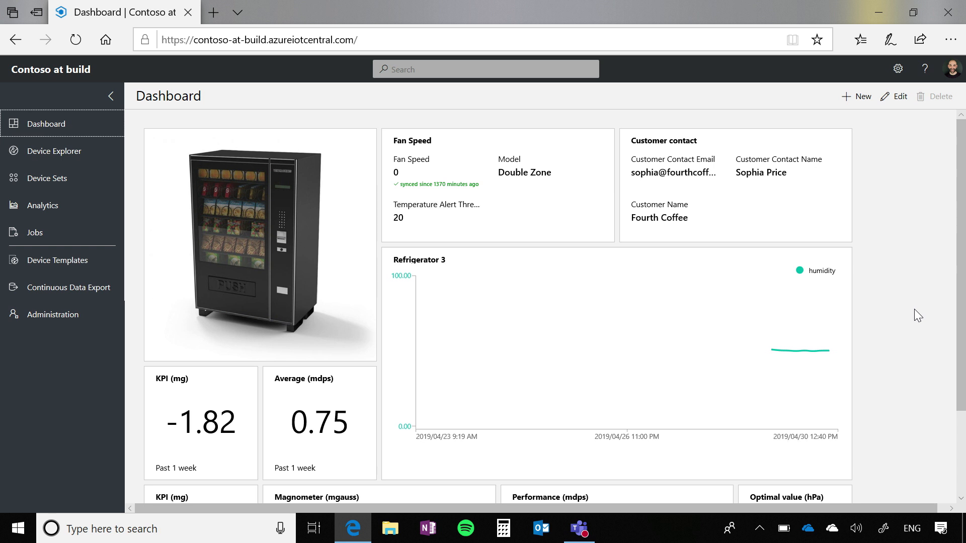
pyautogui.moveTo(421, 93)
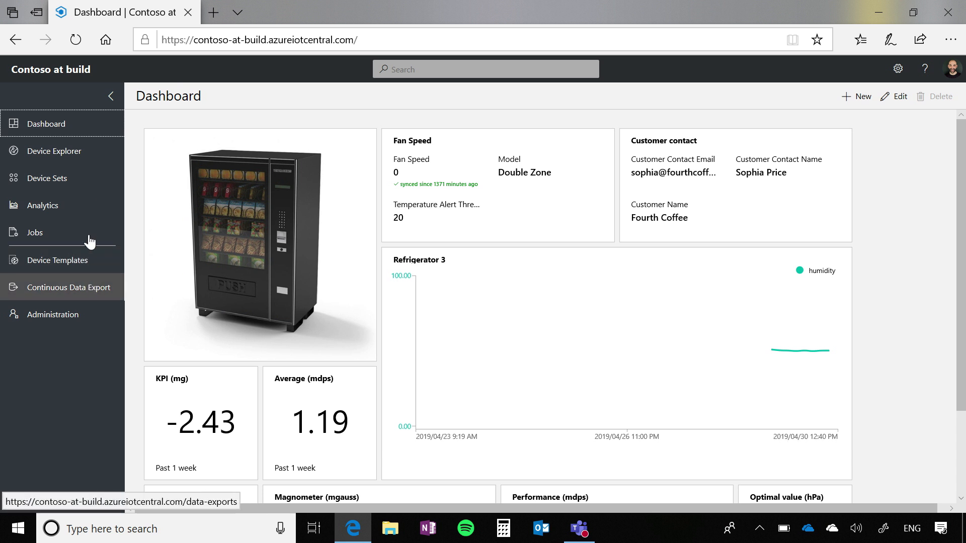
pyautogui.moveTo(71, 266)
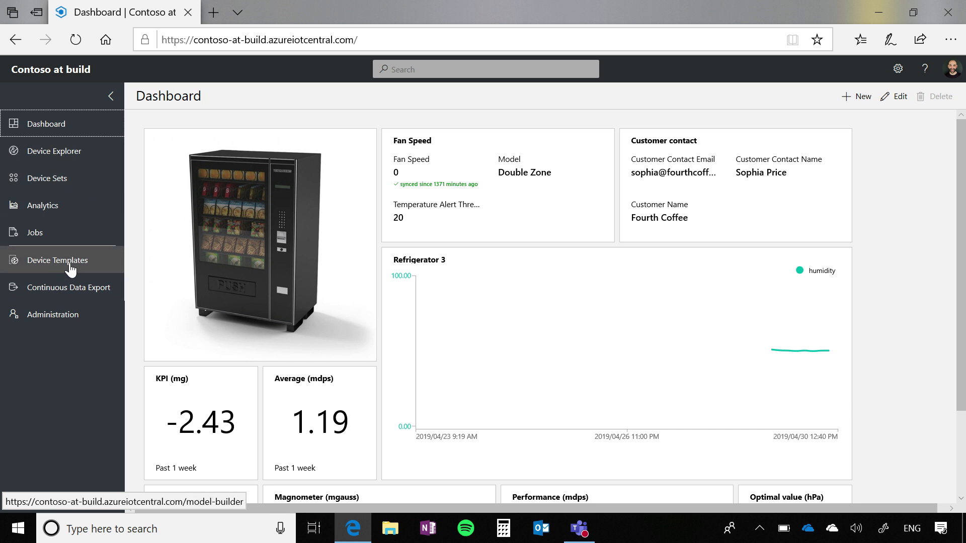
# Open the Device Templates list to find the Refrigerated Vending Machine template
pyautogui.click(59, 260)
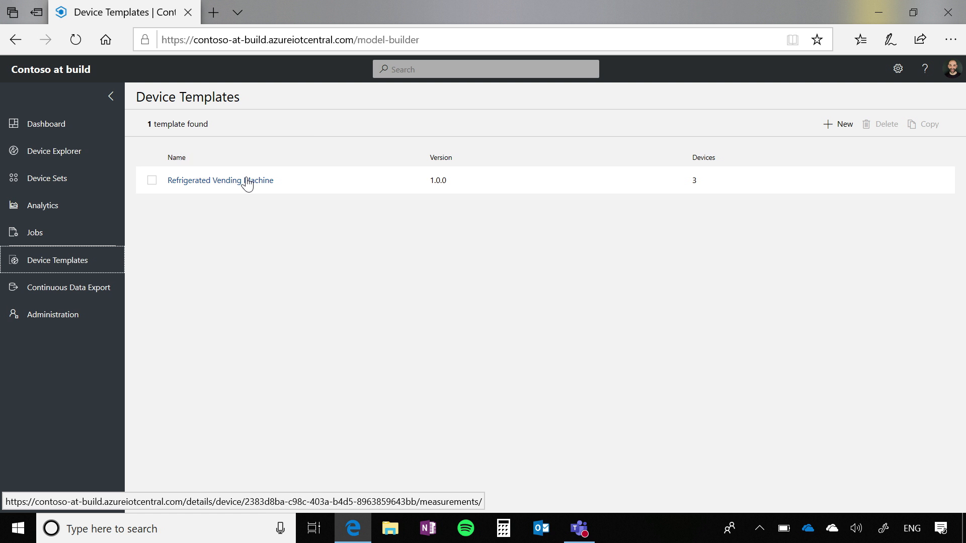
# Open the Refrigerated Vending Machine template and view its Rules tab
pyautogui.click(220, 180)
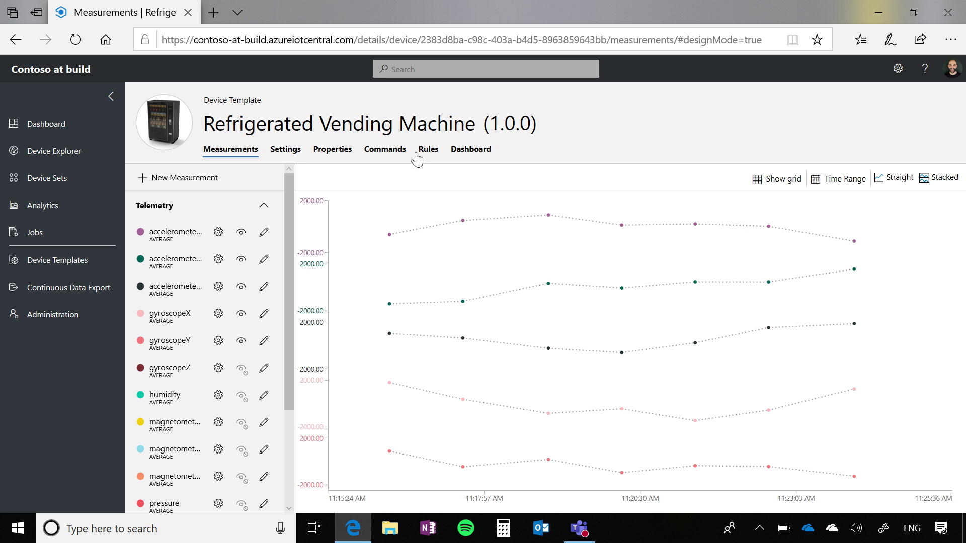
pyautogui.moveTo(237, 219)
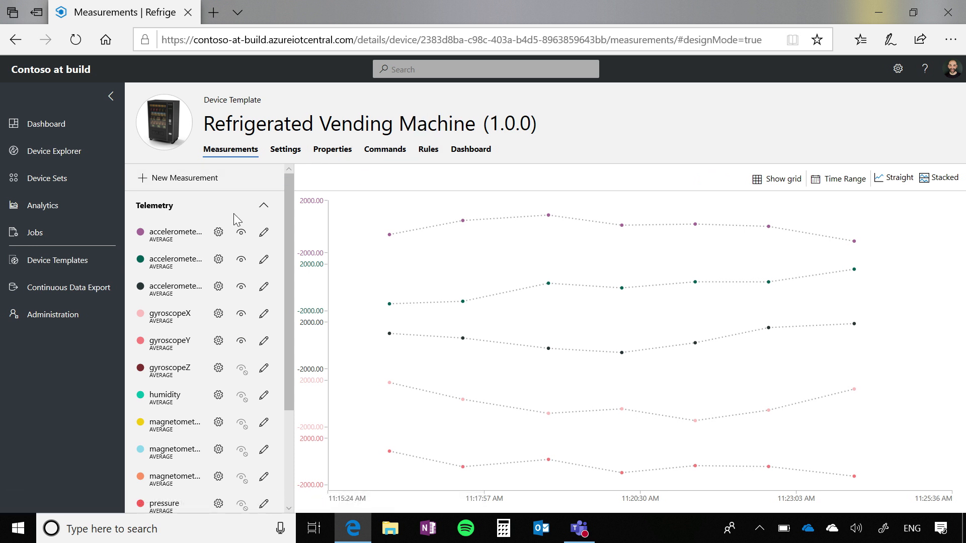
pyautogui.scroll(-3)
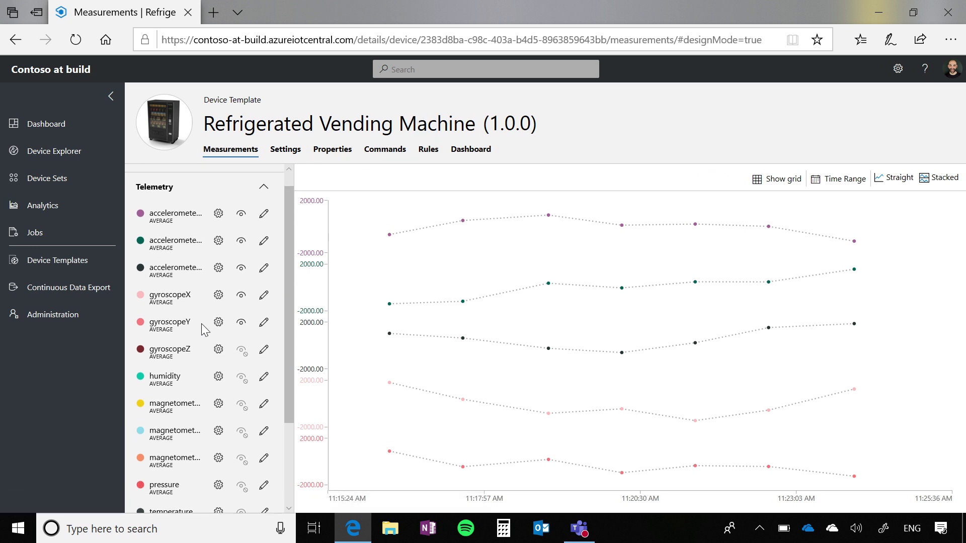
pyautogui.scroll(-3)
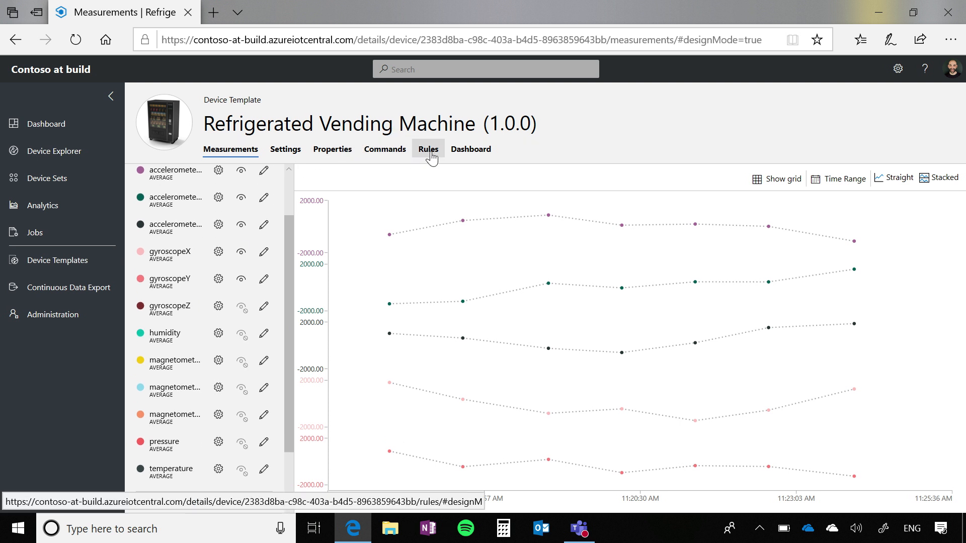
pyautogui.click(427, 149)
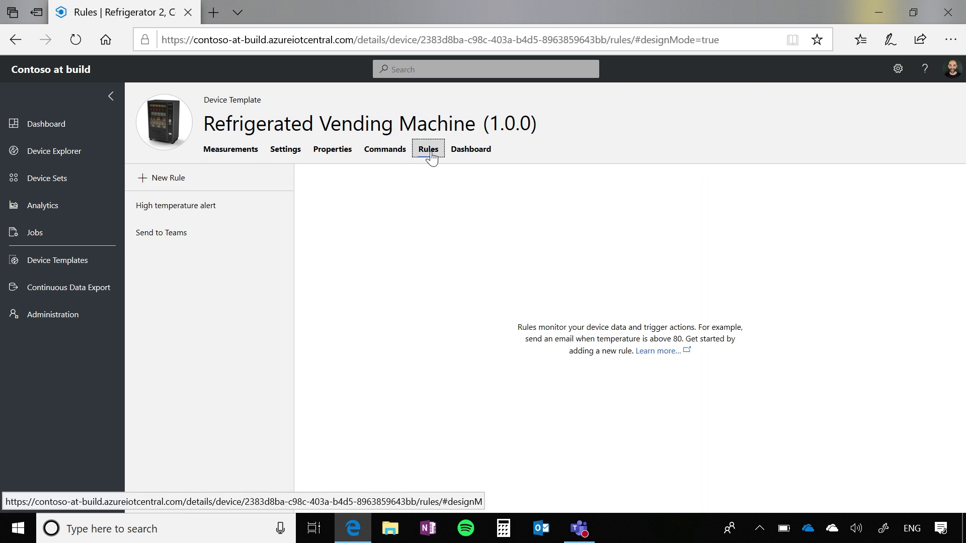
pyautogui.moveTo(151, 180)
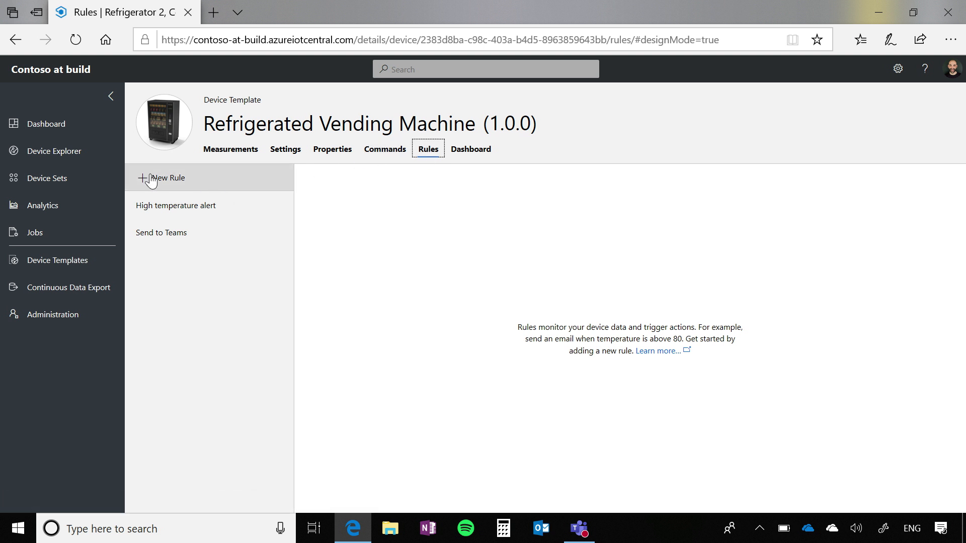
# Create telemetry rule 'My new rule' with condition temperature greater than 75
pyautogui.click(167, 178)
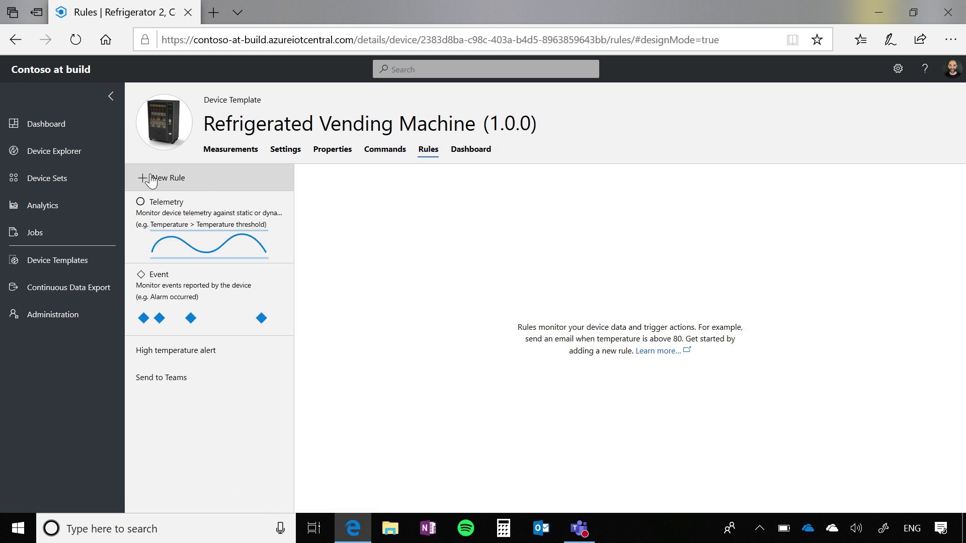
pyautogui.moveTo(140, 209)
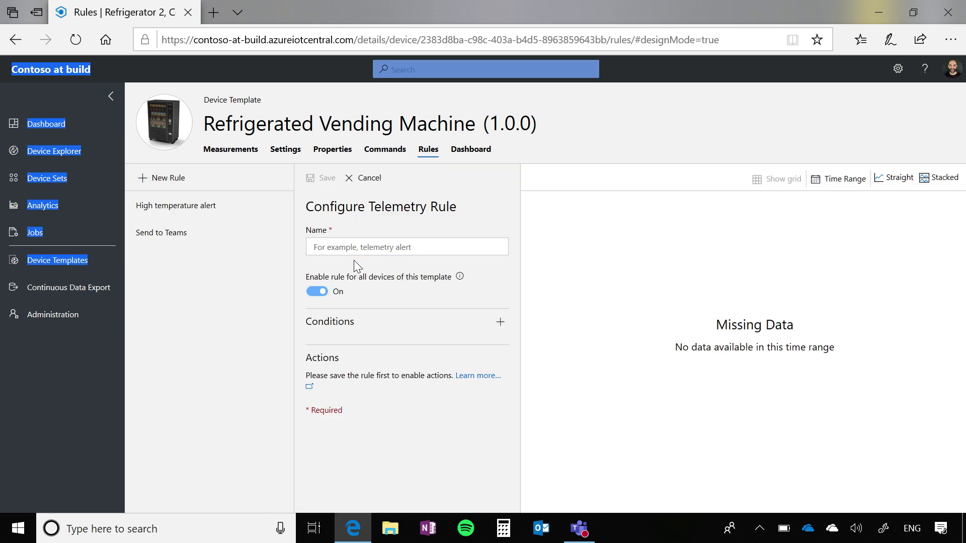
pyautogui.click(406, 246)
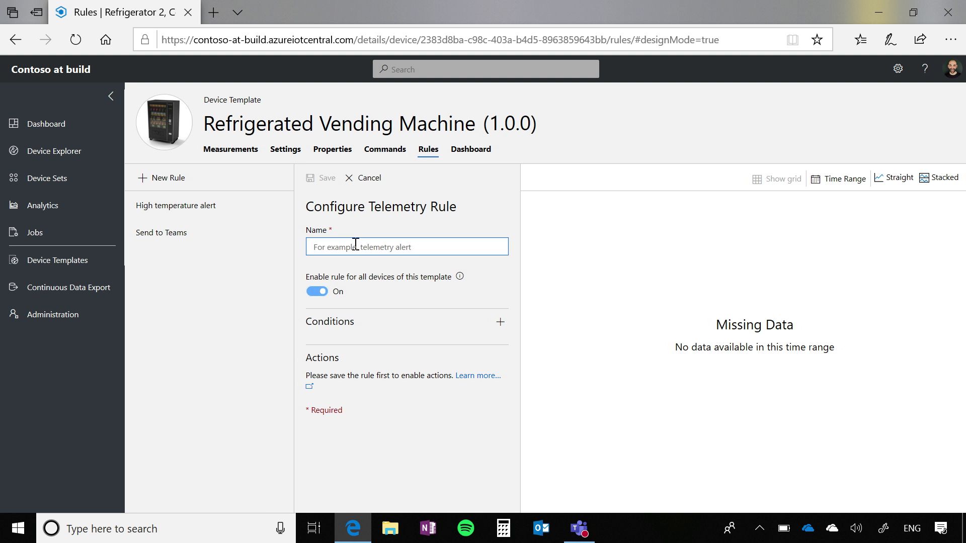
pyautogui.write('My new rule')
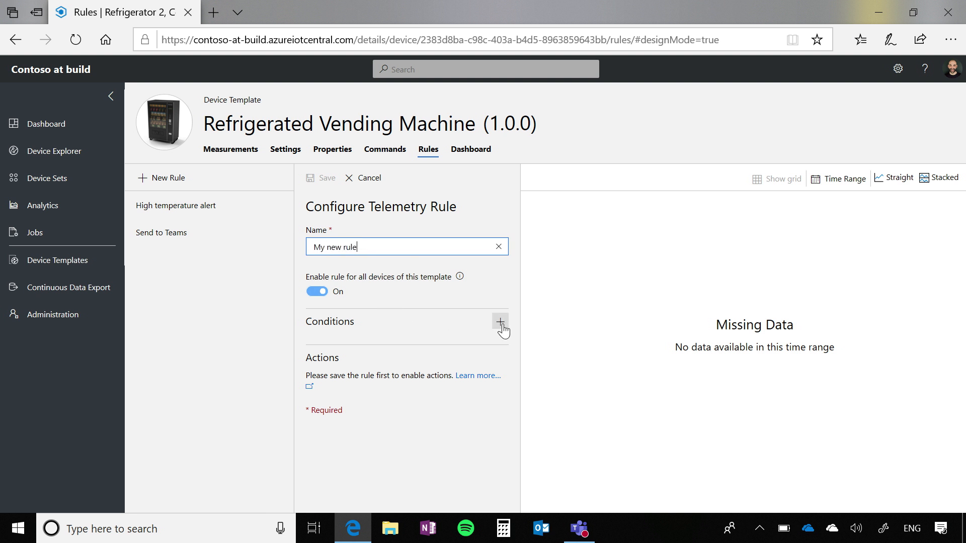
pyautogui.click(499, 325)
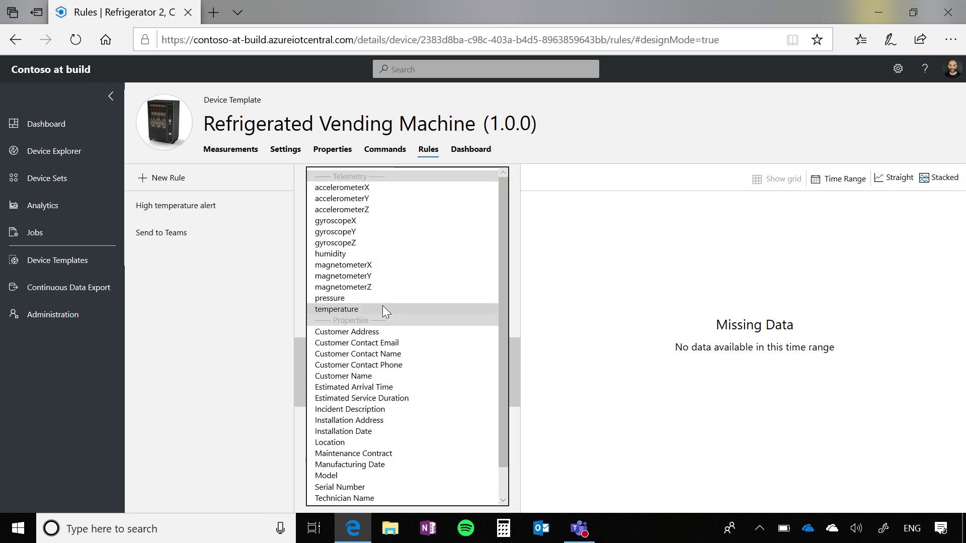
pyautogui.click(337, 309)
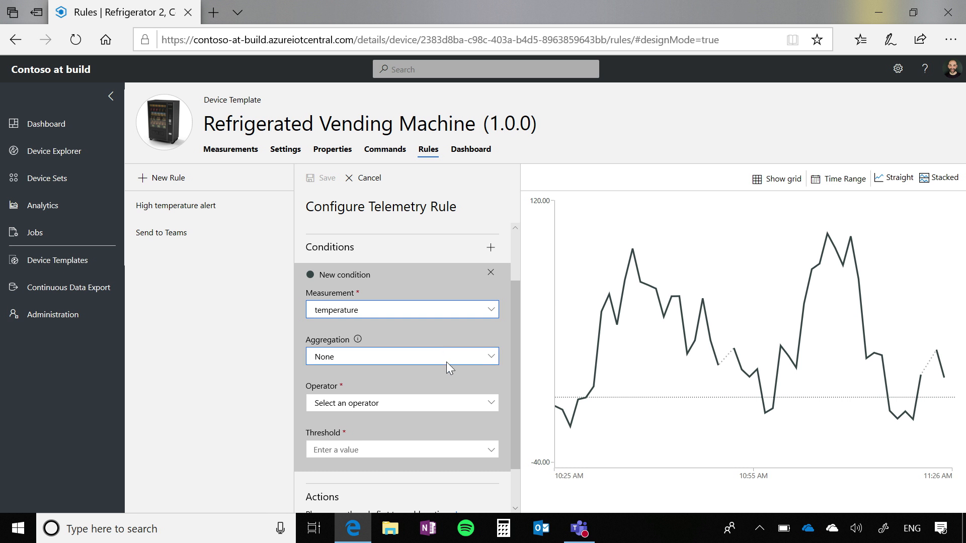
pyautogui.scroll(-3)
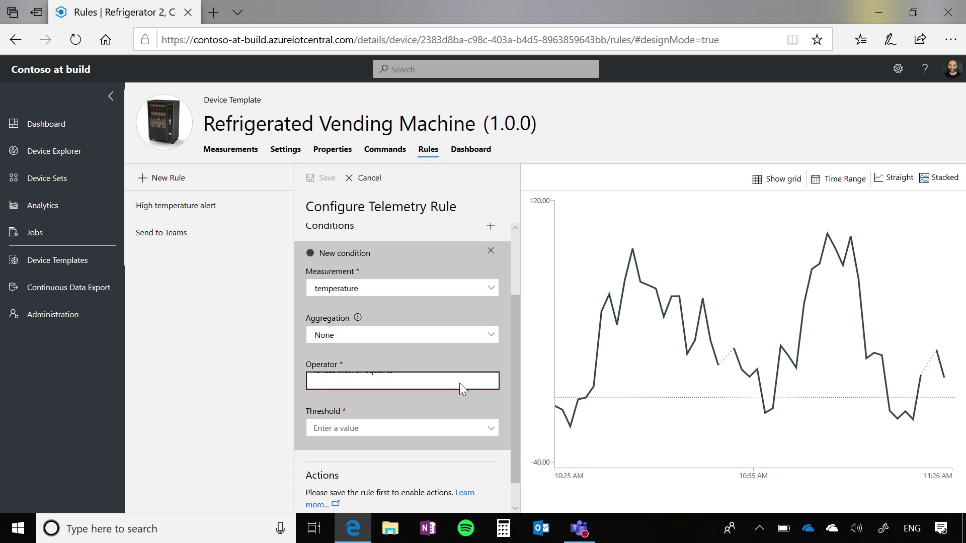
pyautogui.click(401, 380)
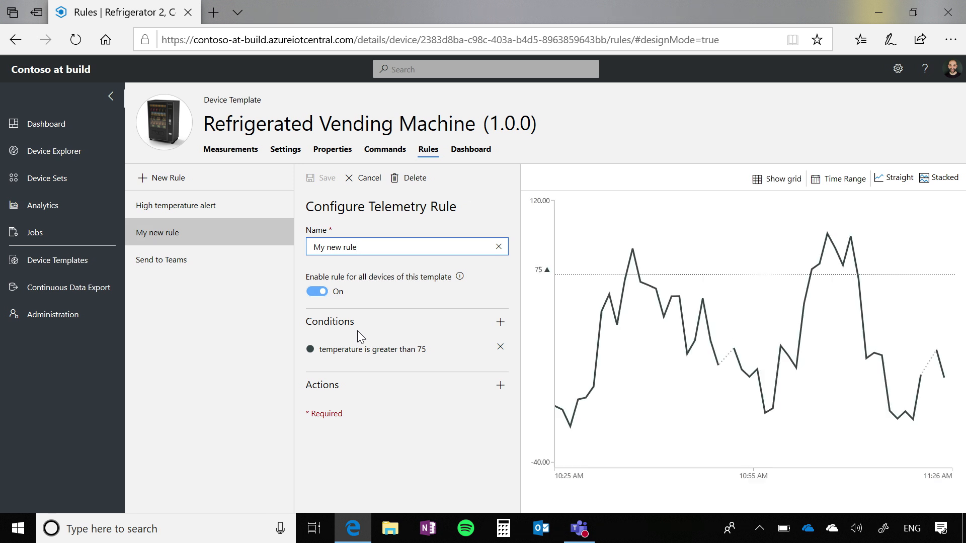
# Add a Microsoft Flow action to the temperature rule
pyautogui.click(499, 386)
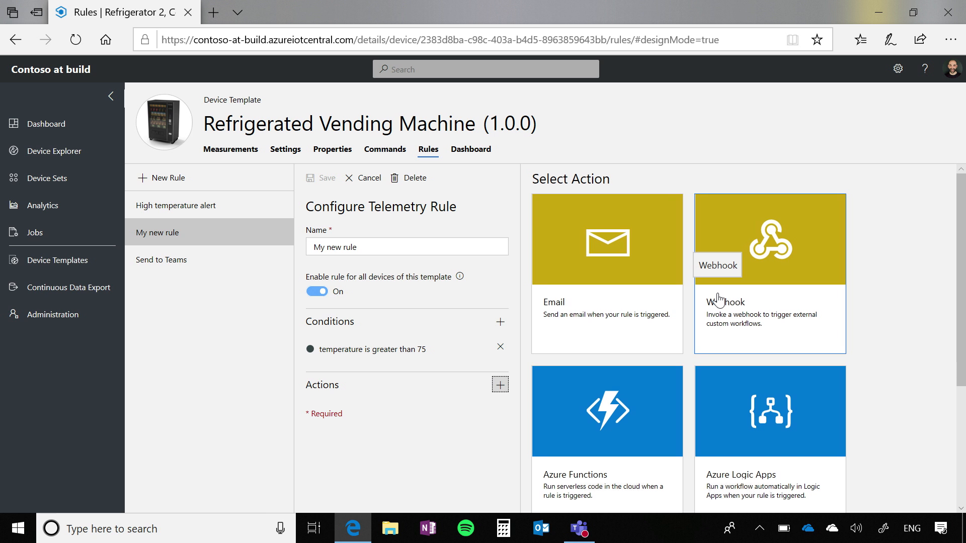
pyautogui.moveTo(589, 367)
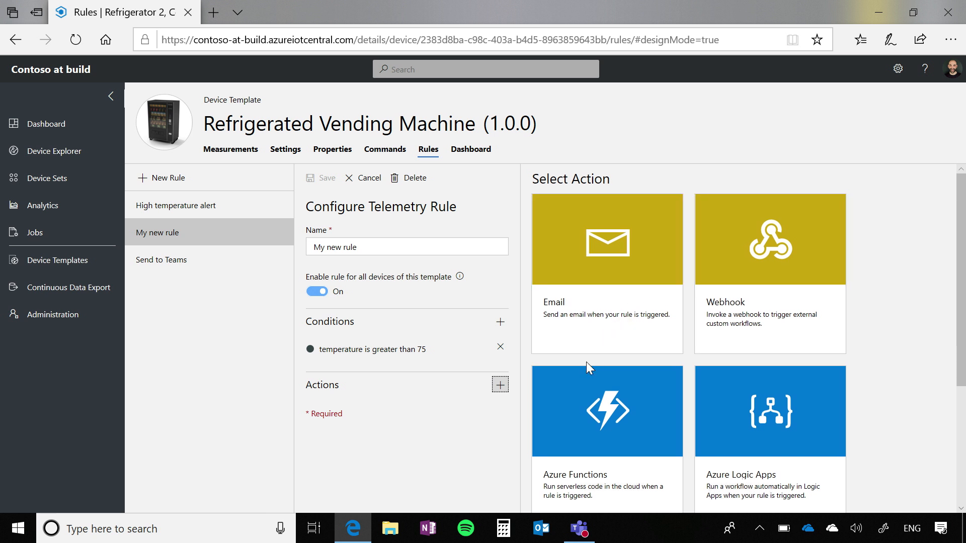
pyautogui.scroll(-3)
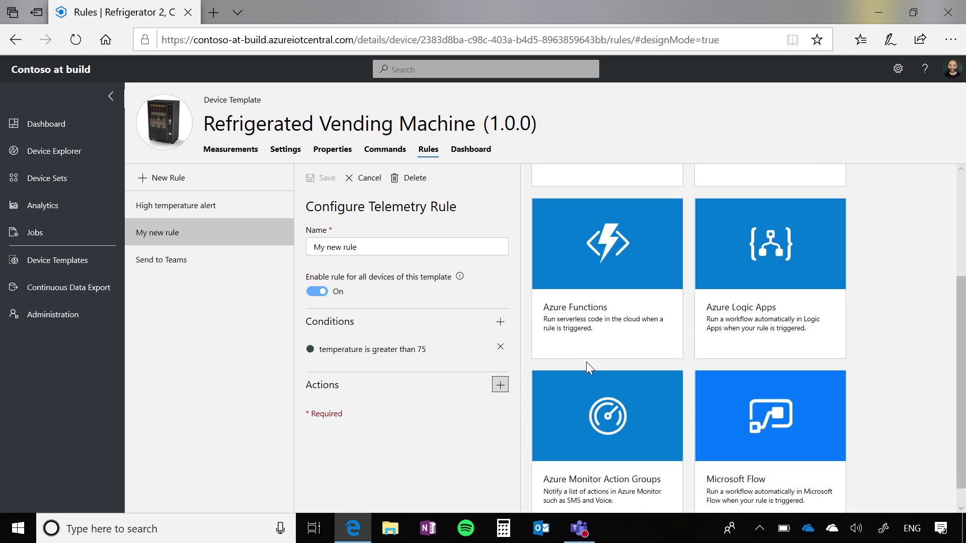
pyautogui.moveTo(686, 403)
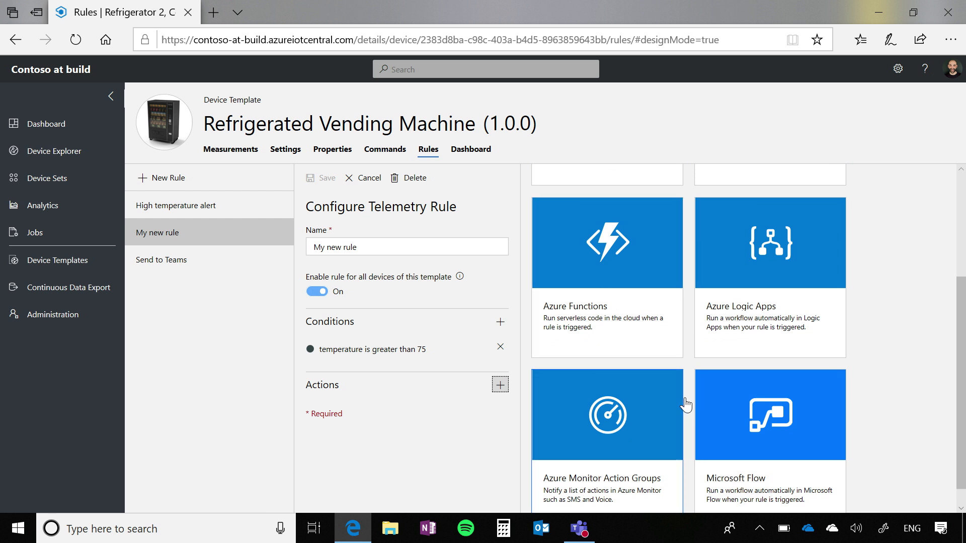
pyautogui.moveTo(686, 403)
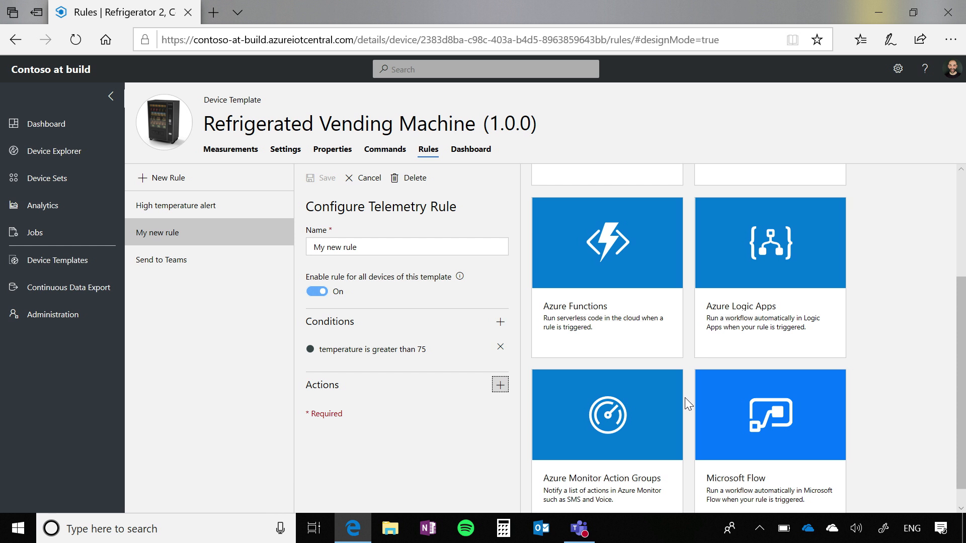
pyautogui.moveTo(724, 428)
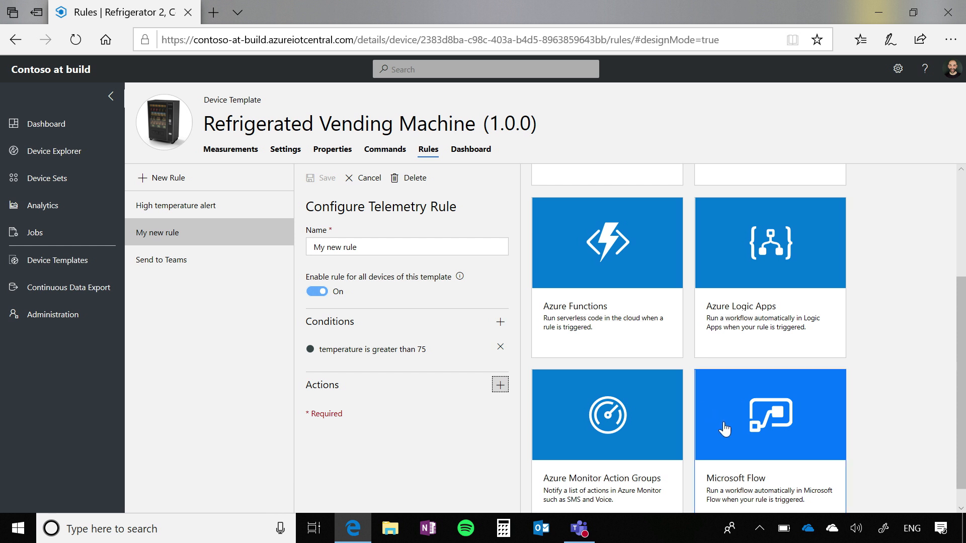
pyautogui.click(768, 414)
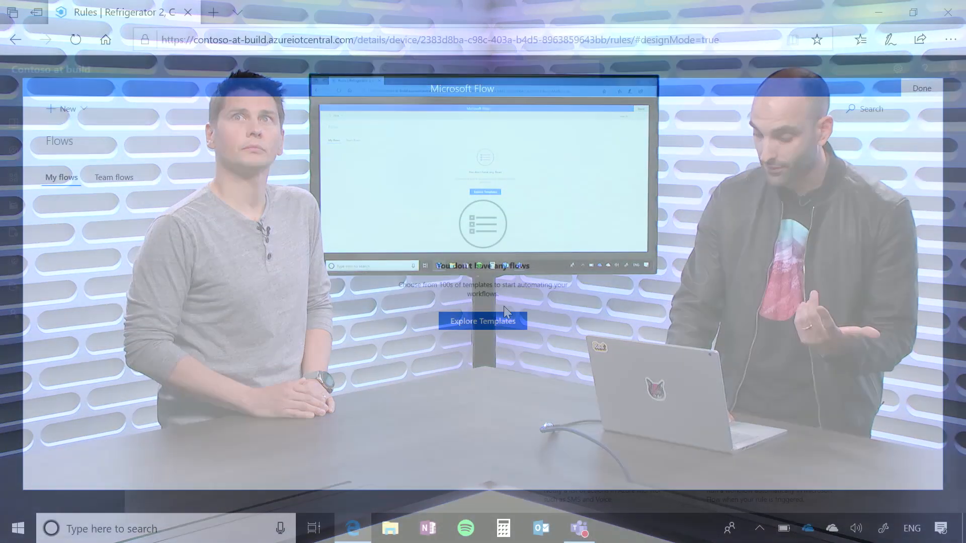
# Choose the 'Post a message to your team when an IoT Central rule is triggered' flow template
pyautogui.click(482, 321)
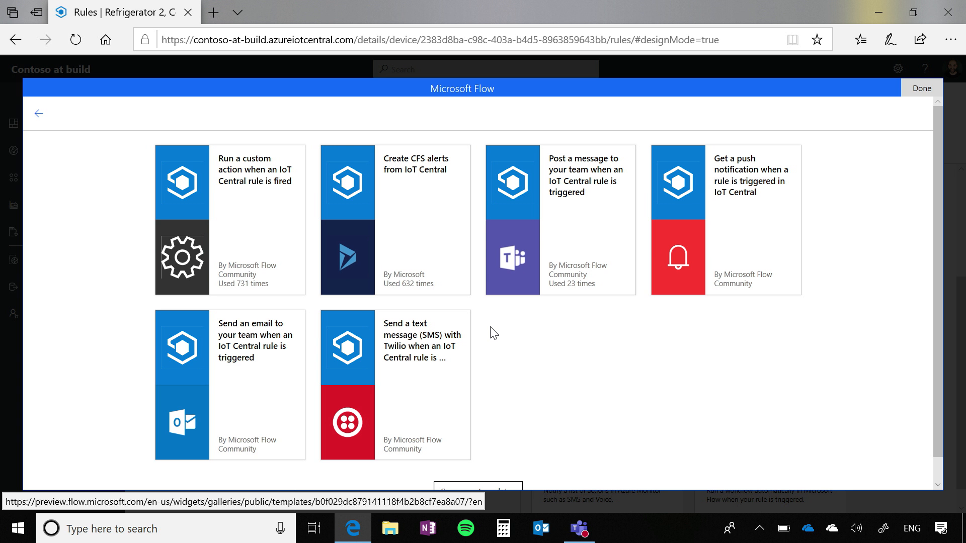
pyautogui.moveTo(391, 231)
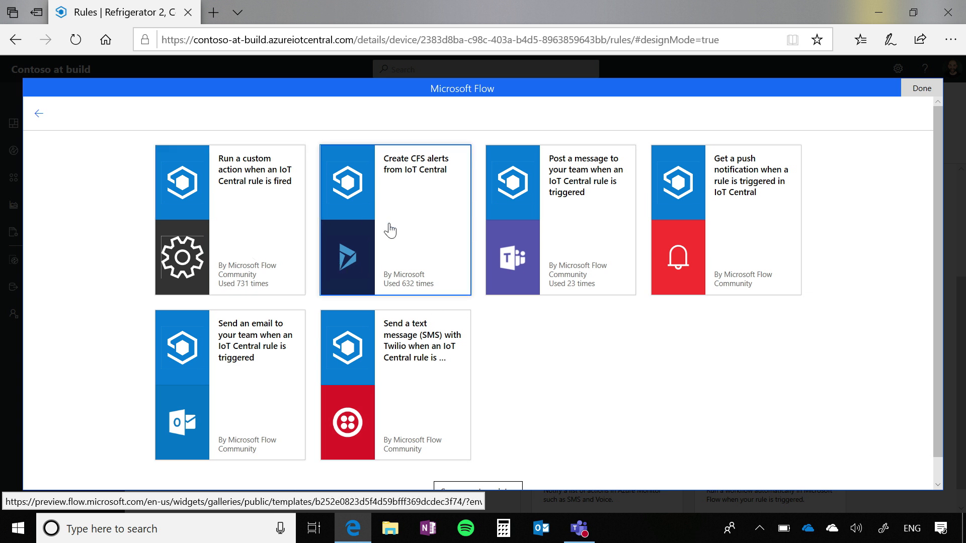
pyautogui.moveTo(427, 224)
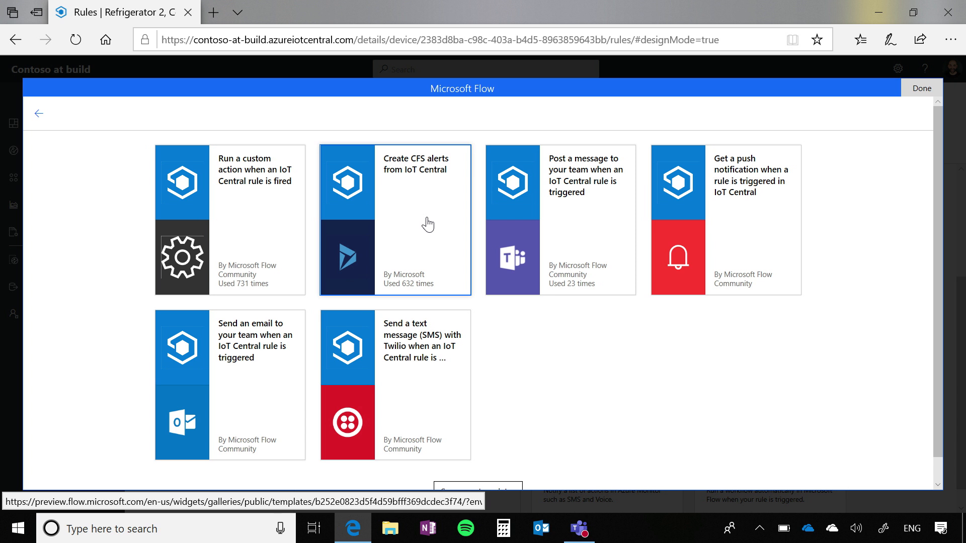
pyautogui.moveTo(625, 353)
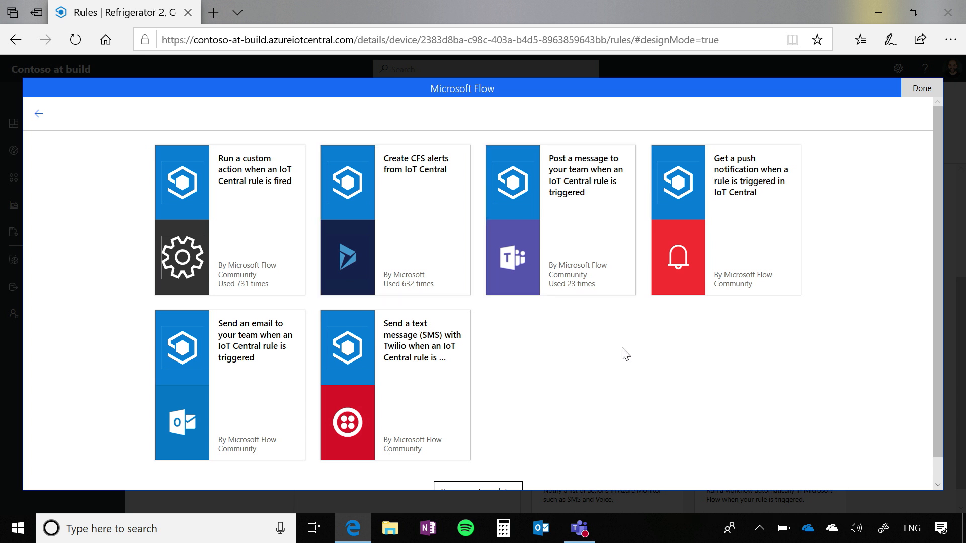
pyautogui.moveTo(587, 214)
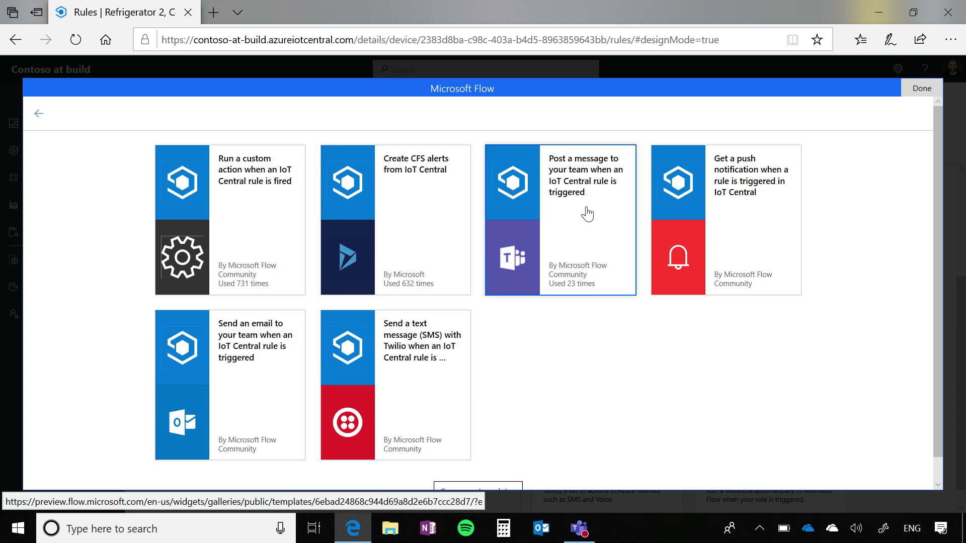
pyautogui.click(558, 220)
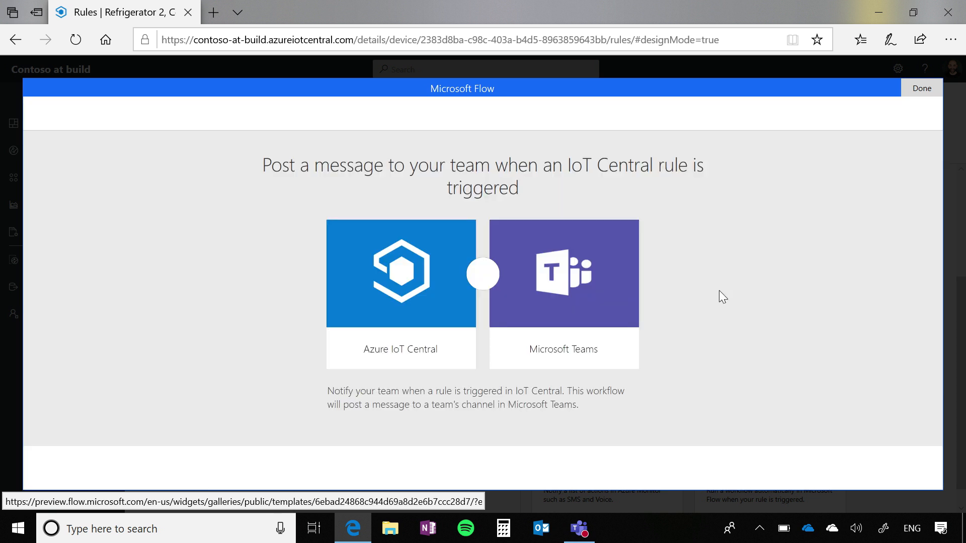
pyautogui.click(483, 273)
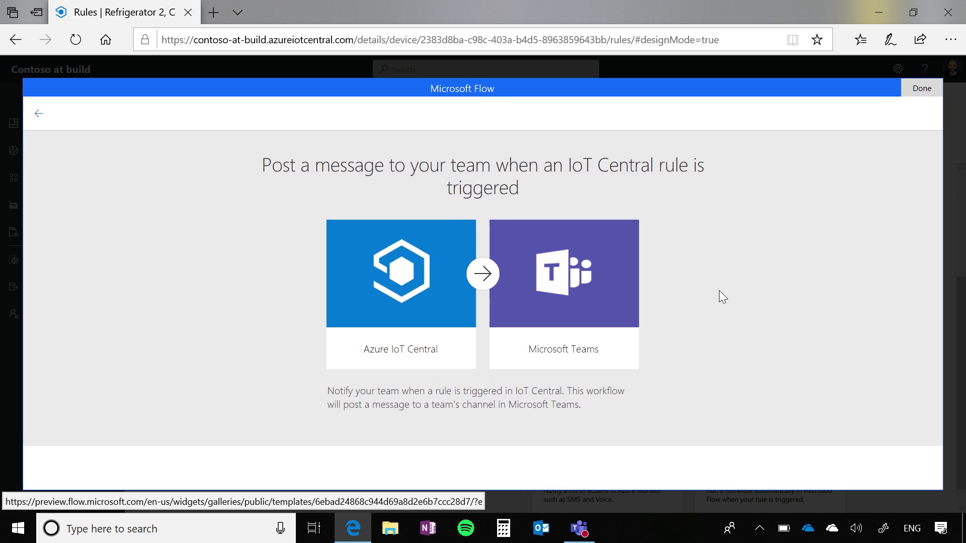
pyautogui.scroll(-3)
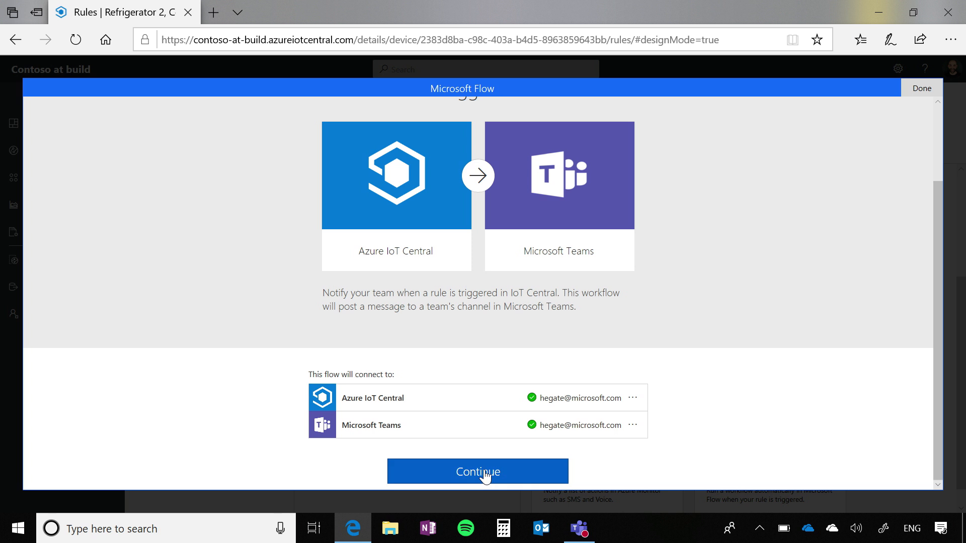
# Point the flow at team Azure IoT Central - PM, channel Demo, and save
pyautogui.click(476, 471)
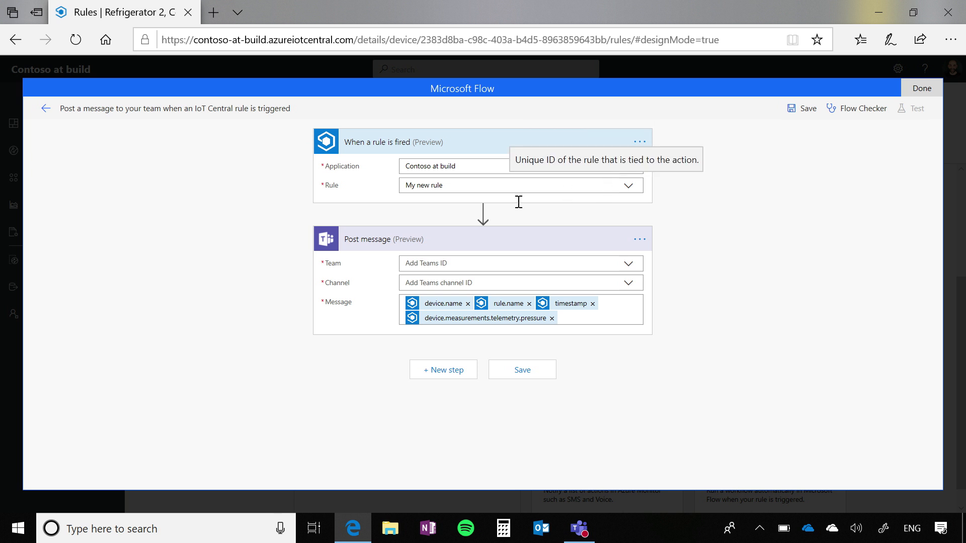
pyautogui.moveTo(319, 335)
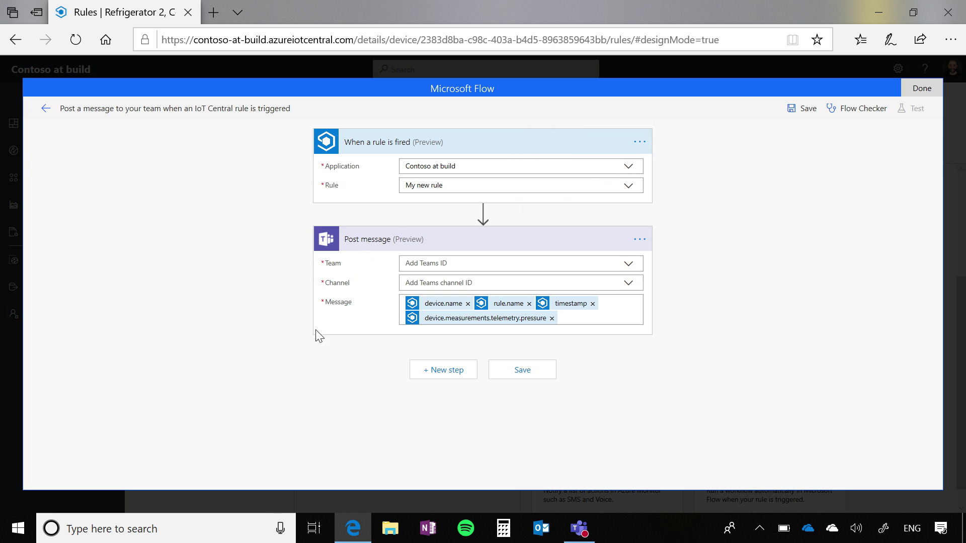
pyautogui.click(519, 264)
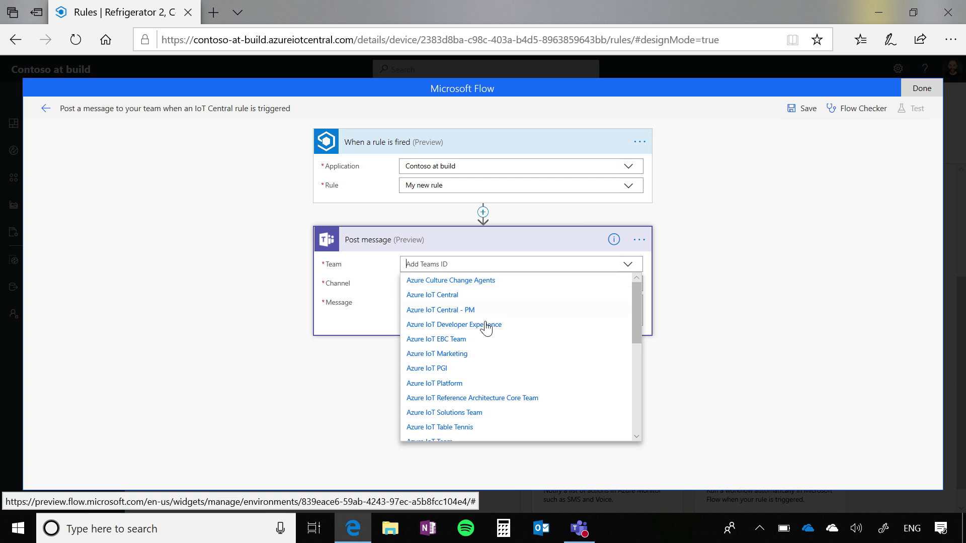
pyautogui.click(439, 310)
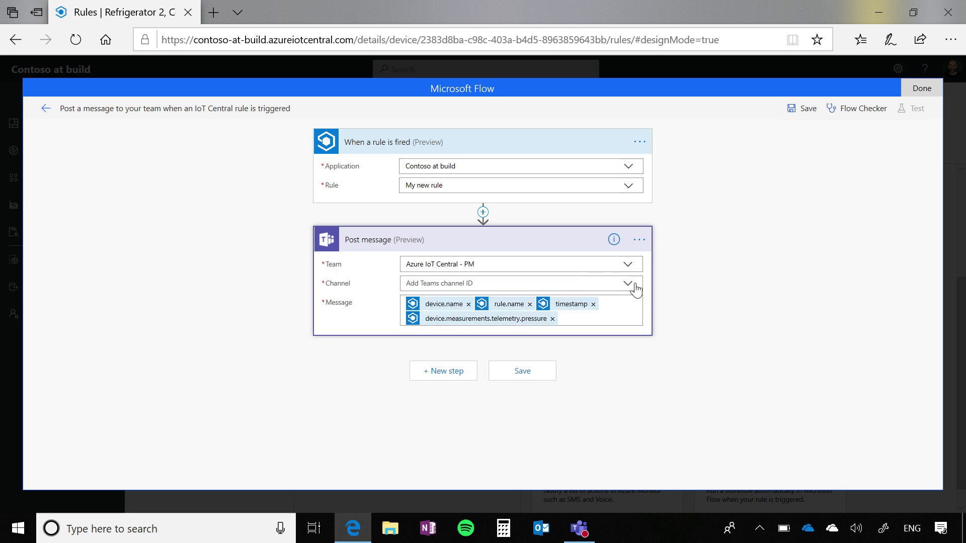
pyautogui.click(628, 282)
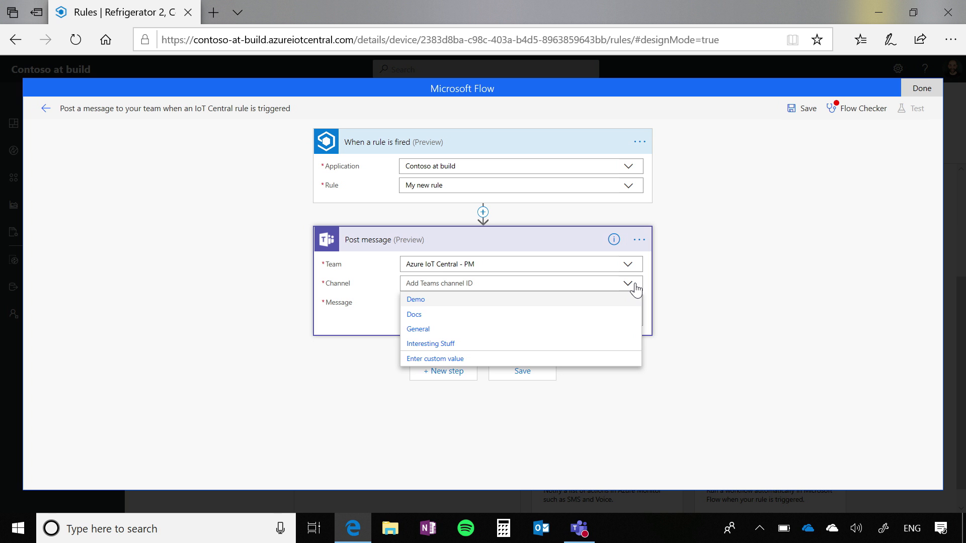
pyautogui.click(415, 300)
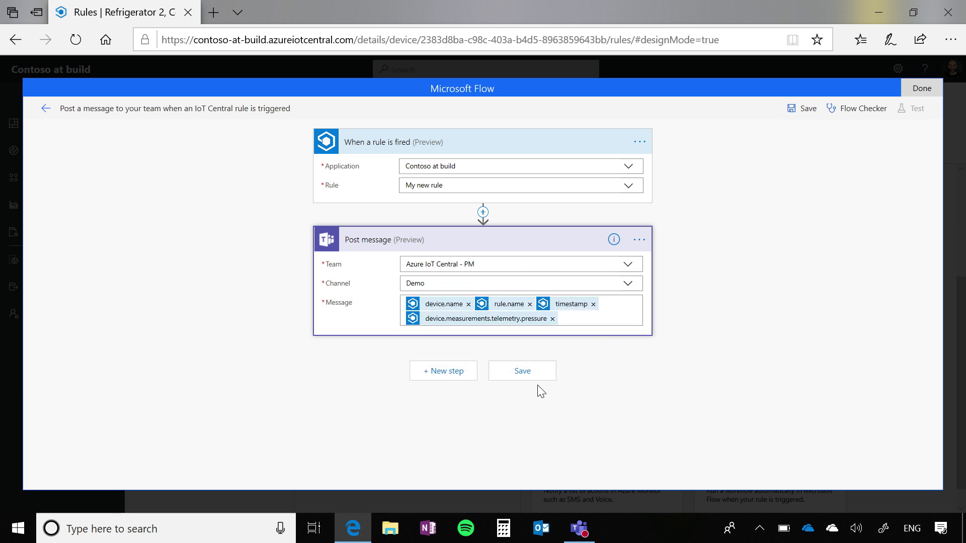
pyautogui.click(521, 370)
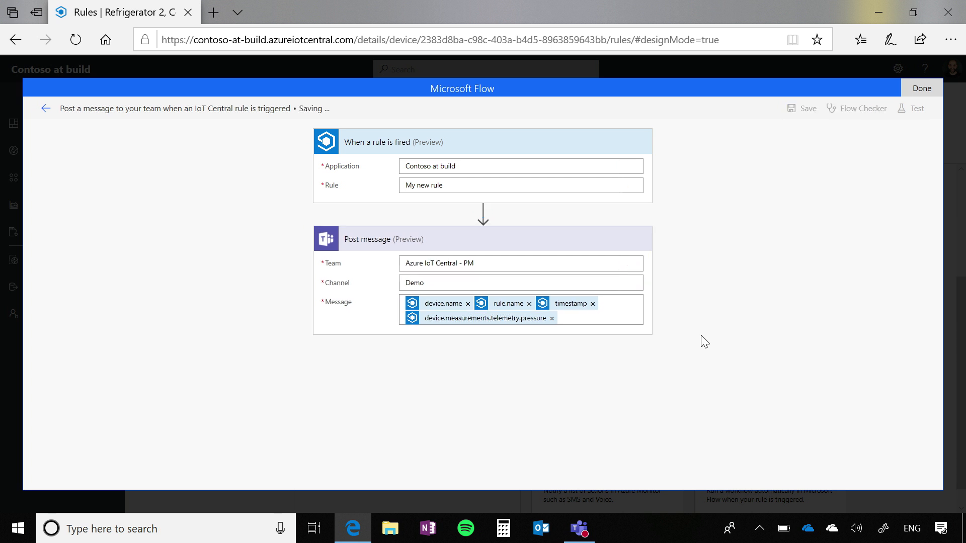